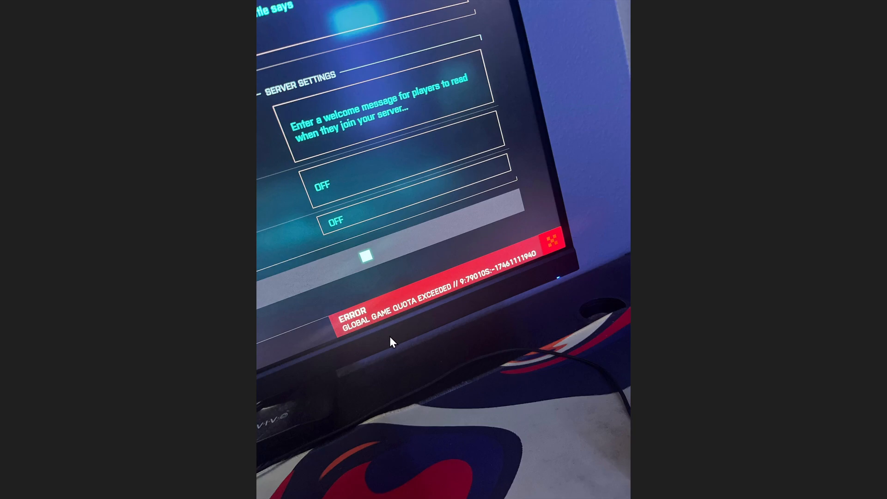
{"action": "mouse_move", "coordinate": [552, 333]}
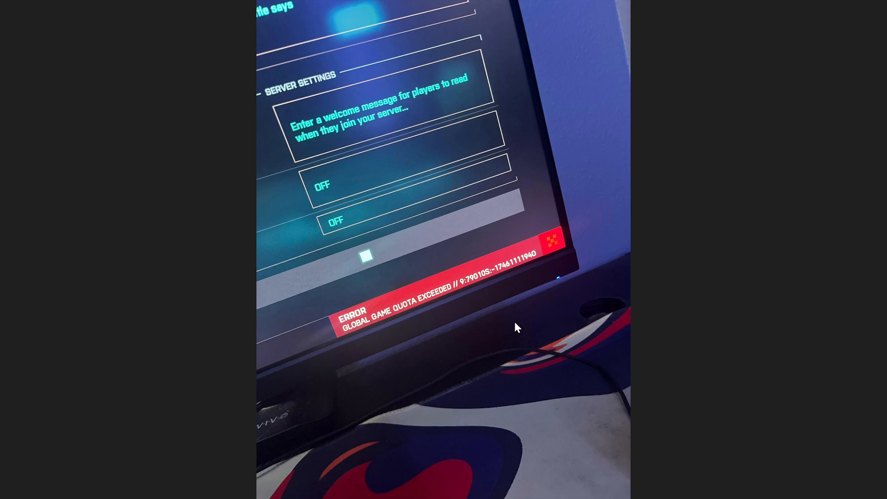
{"action": "mouse_move", "coordinate": [484, 342]}
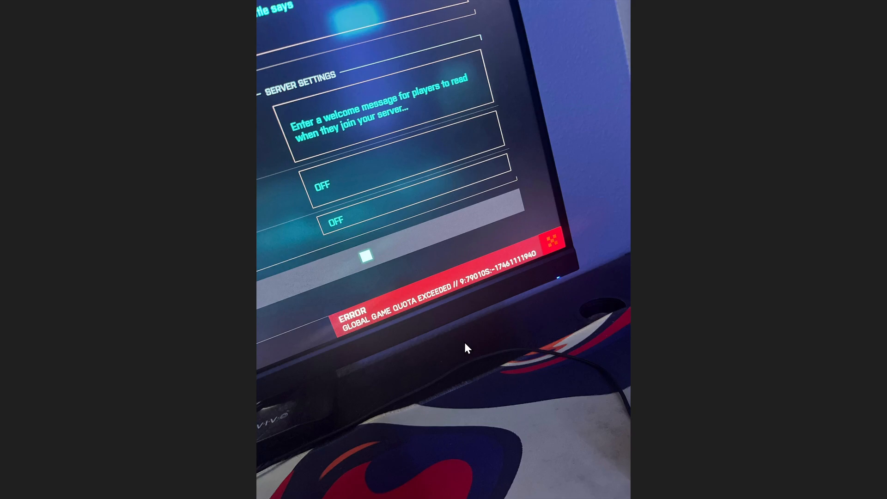
{"action": "mouse_move", "coordinate": [585, 350]}
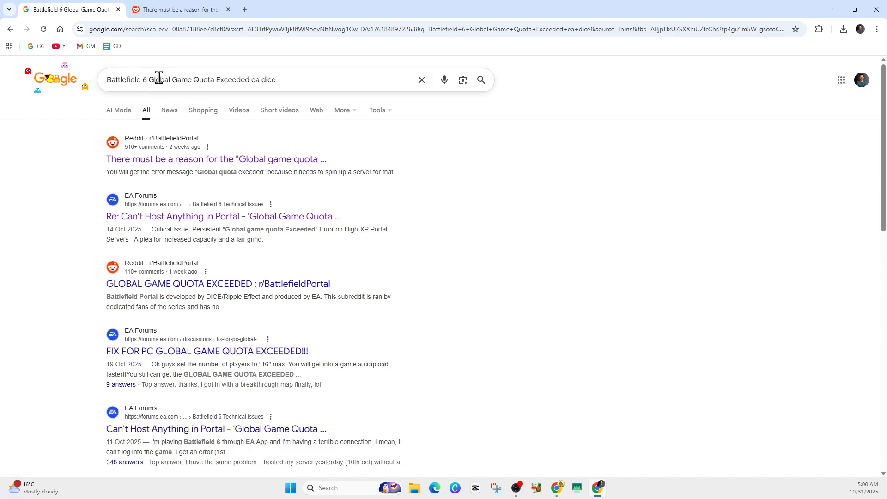
{"action": "mouse_move", "coordinate": [317, 79]}
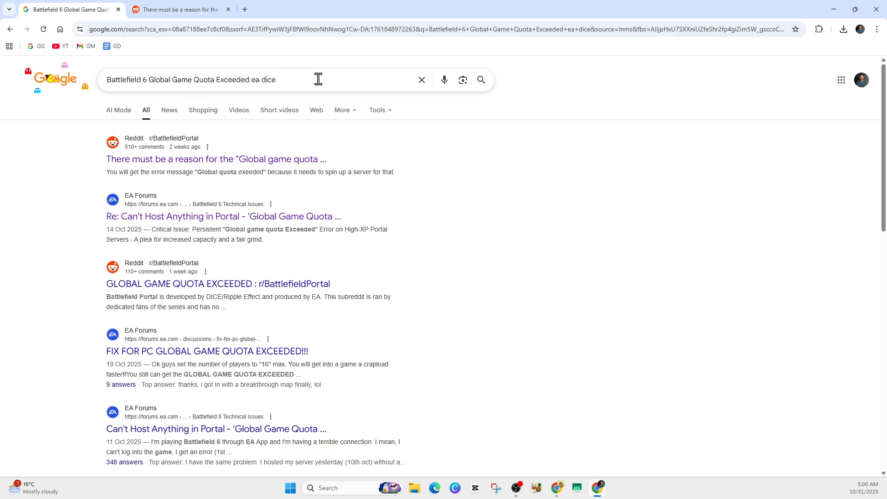
{"action": "mouse_move", "coordinate": [180, 170]}
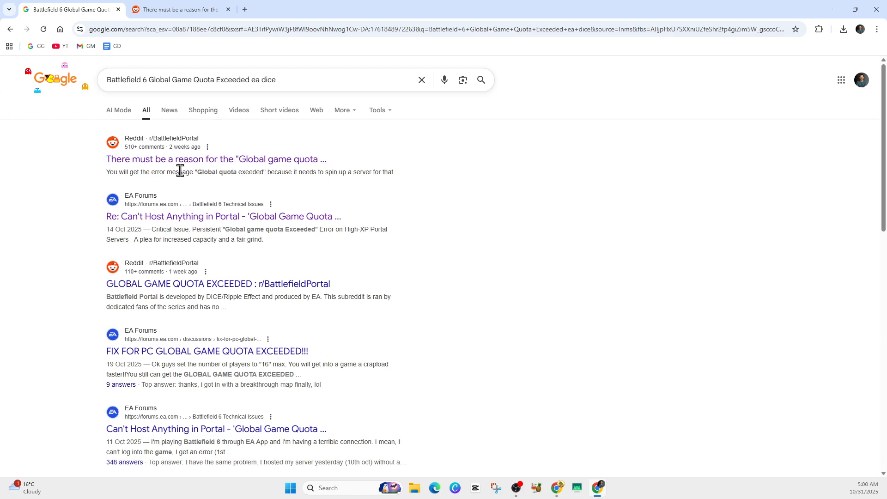
{"action": "mouse_move", "coordinate": [244, 309]}
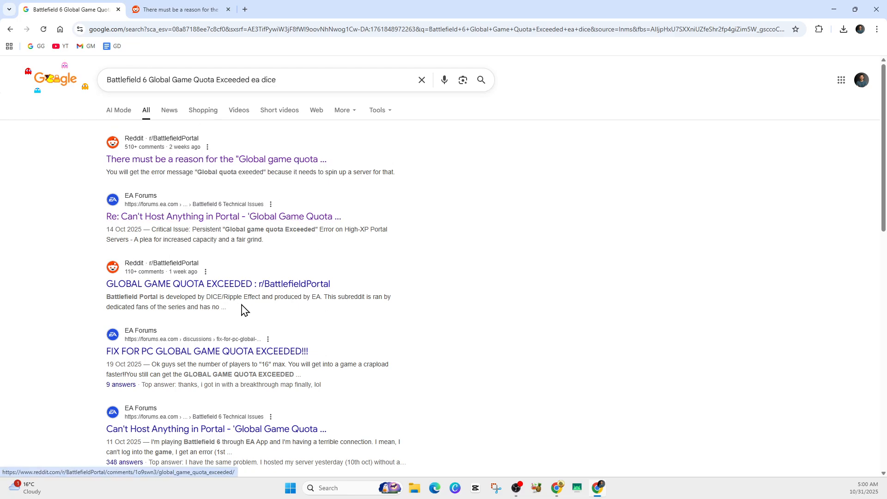
{"action": "mouse_move", "coordinate": [275, 327]}
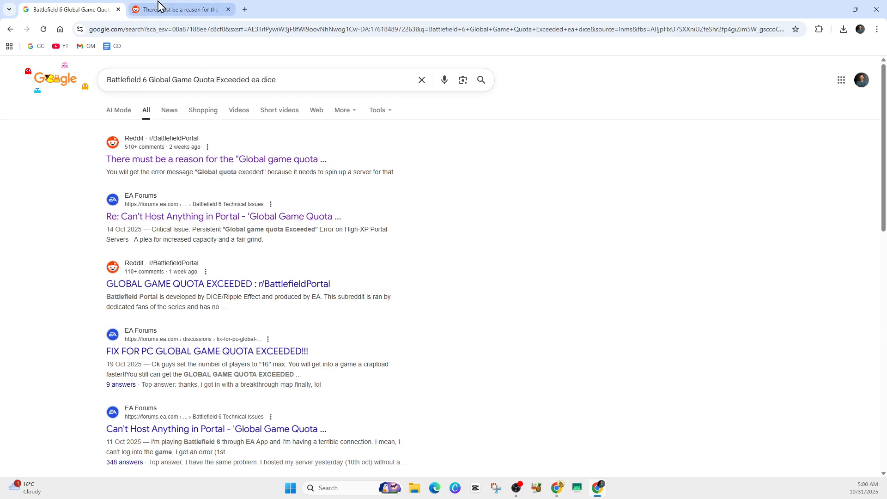
Switch to the r/BattlefieldPortal Reddit thread and read through the player comments on the quota error.
{"action": "left_click", "coordinate": [181, 9]}
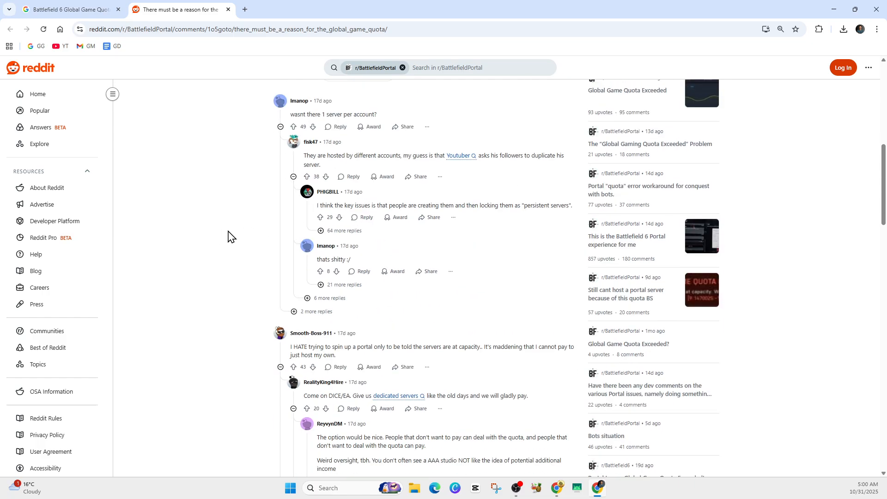
{"action": "scroll", "scroll_direction": "down", "scroll_amount": 3}
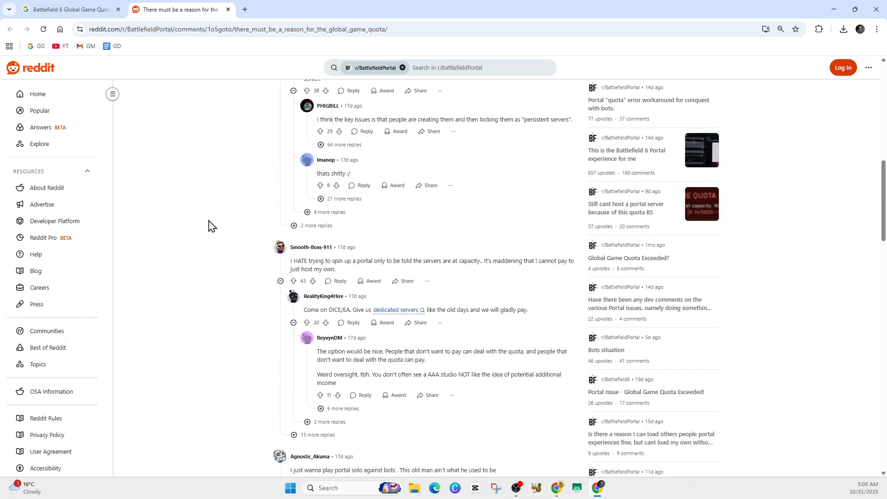